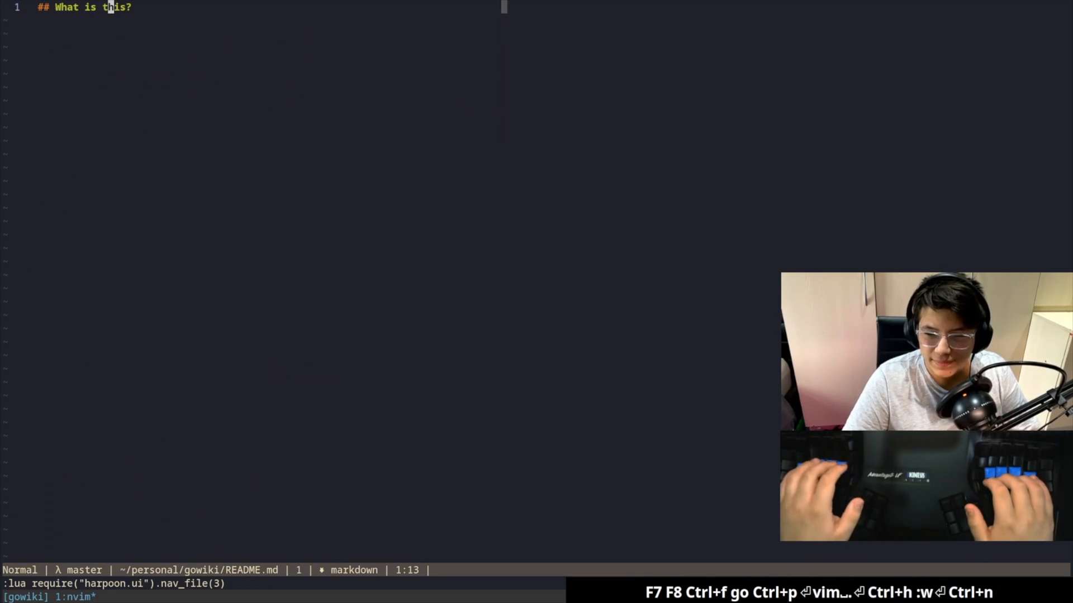
Step: Open wiki.go then utils.go from the Telescope git_files list and save them
{"action": "key", "text": "ctrl+p"}
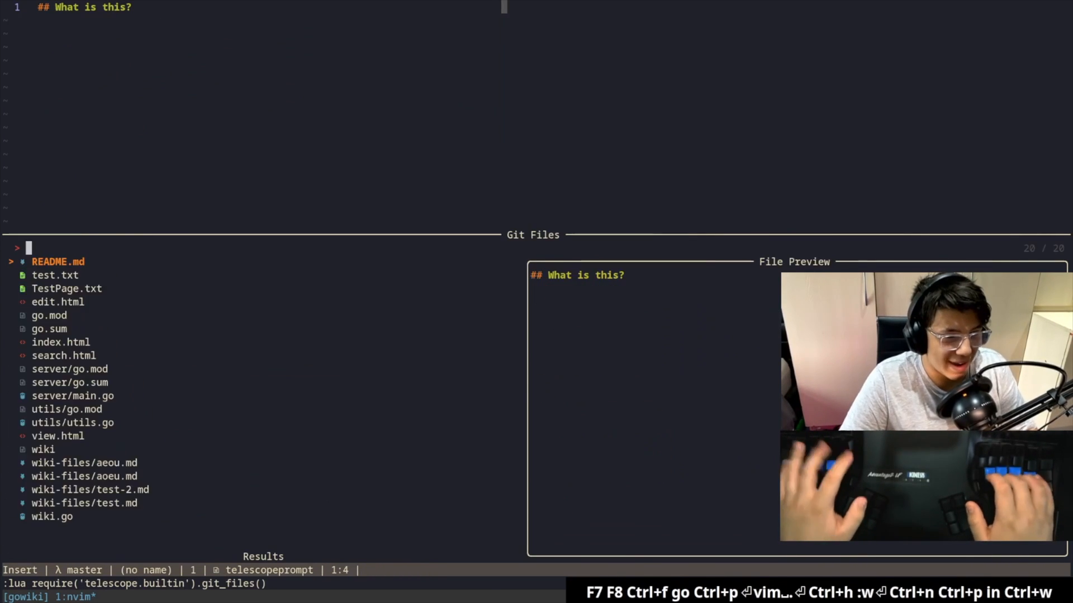
{"action": "type", "text": "wiki"}
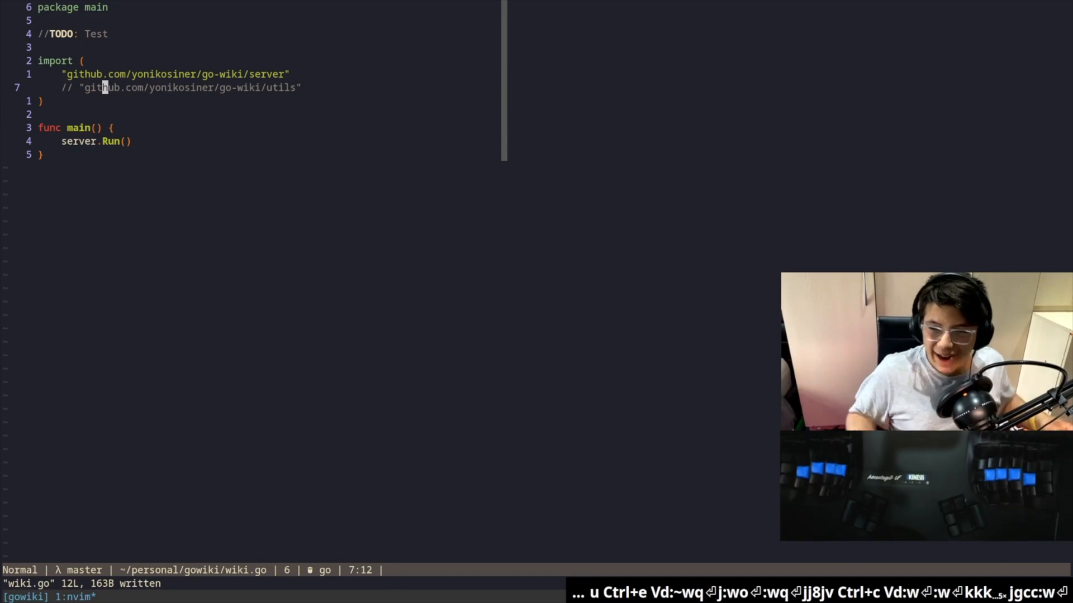
{"action": "key", "text": "j"}
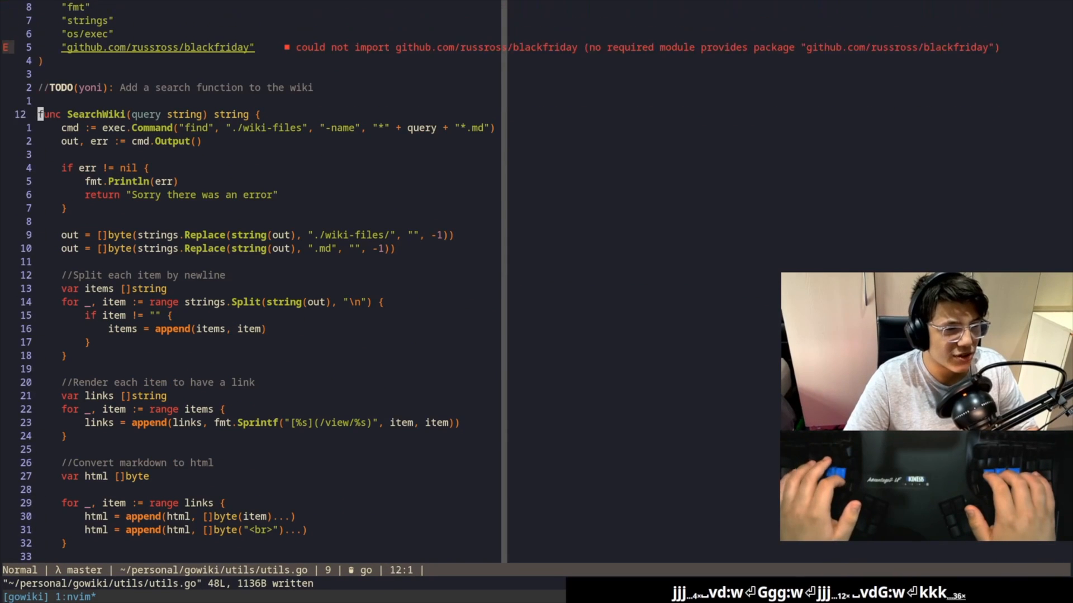
Step: Switch to the project shell and start the wiki server with go run
{"action": "key", "text": "ctrl+o"}
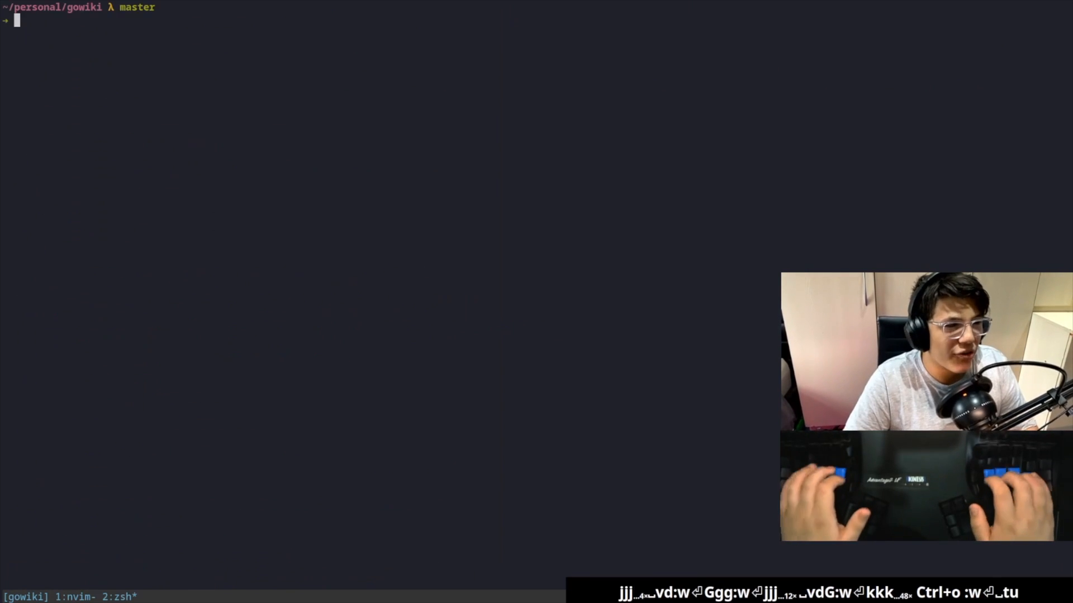
{"action": "type", "text": "go ru"}
{"action": "type", "text": "localhost:8080/view/test"}
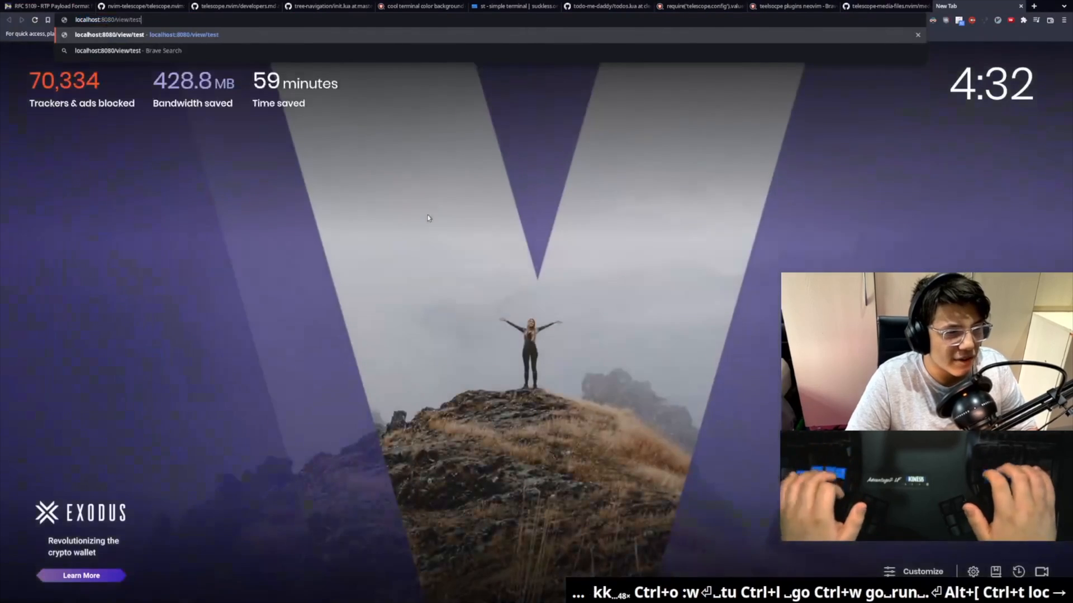
Step: Load localhost:8080/view/test in Brave and open the test page for editing
{"action": "key", "text": "Return"}
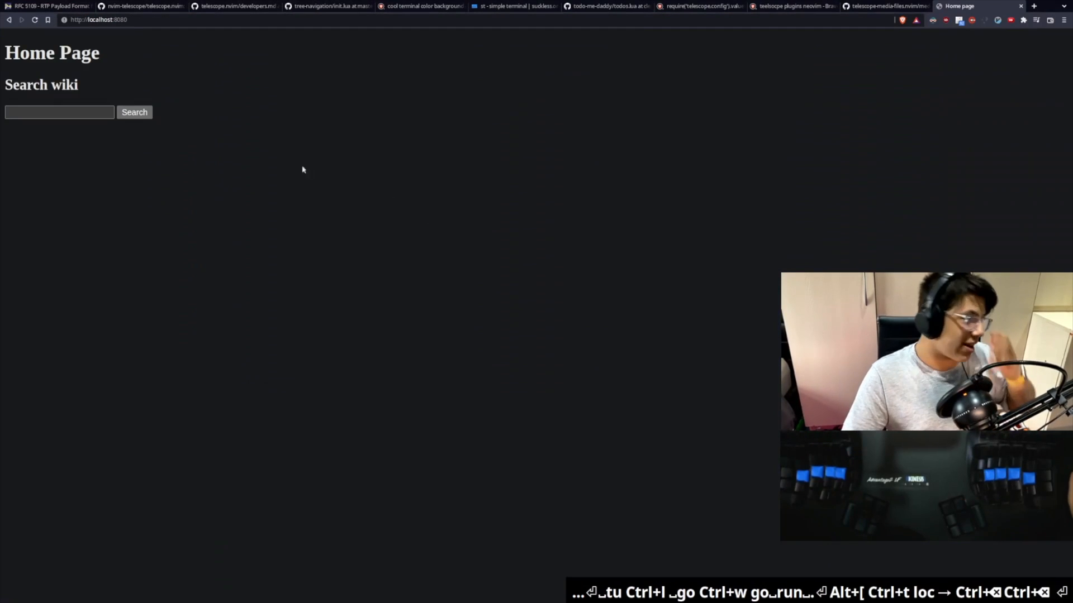
{"action": "type", "text": "tes"}
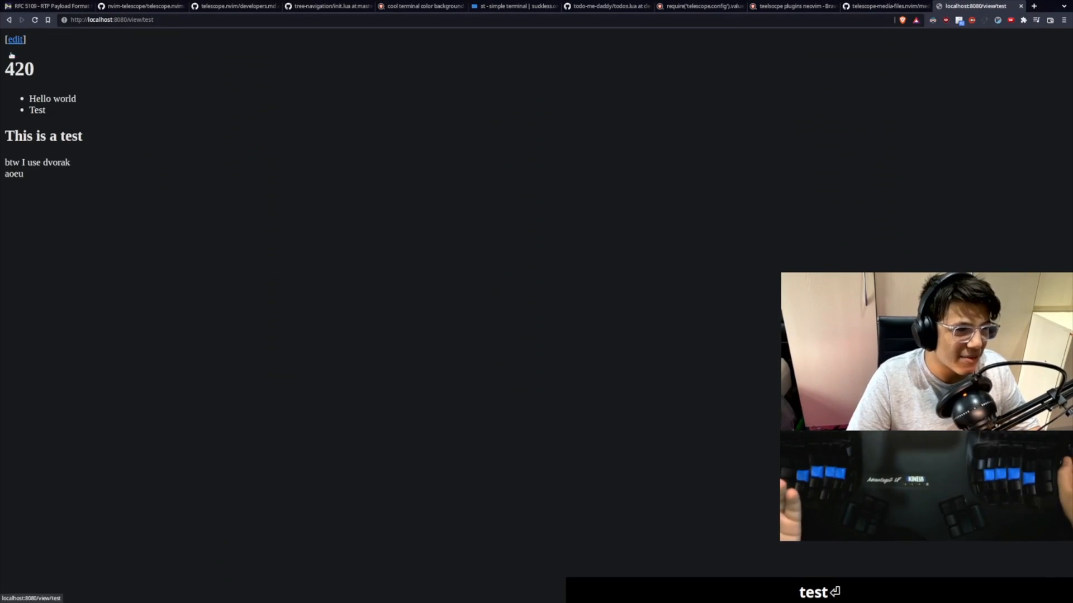
{"action": "left_click", "coordinate": [14, 40]}
{"action": "type", "text": "[test](https:~"}
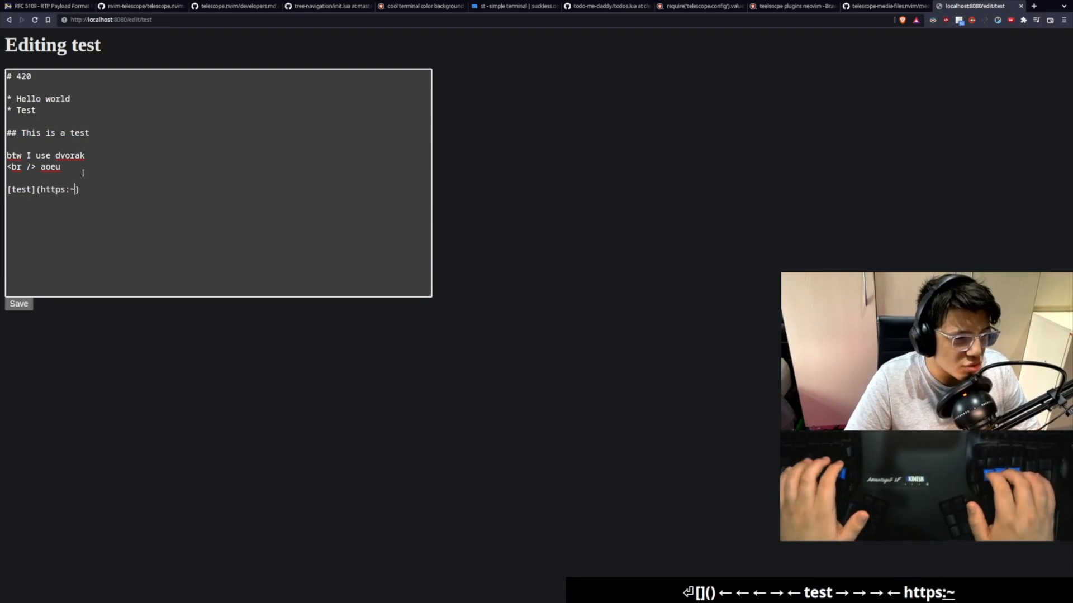
Step: Save the test page with a [github](aoeu/) link line, then reopen it for editing
{"action": "type", "text": "//git"}
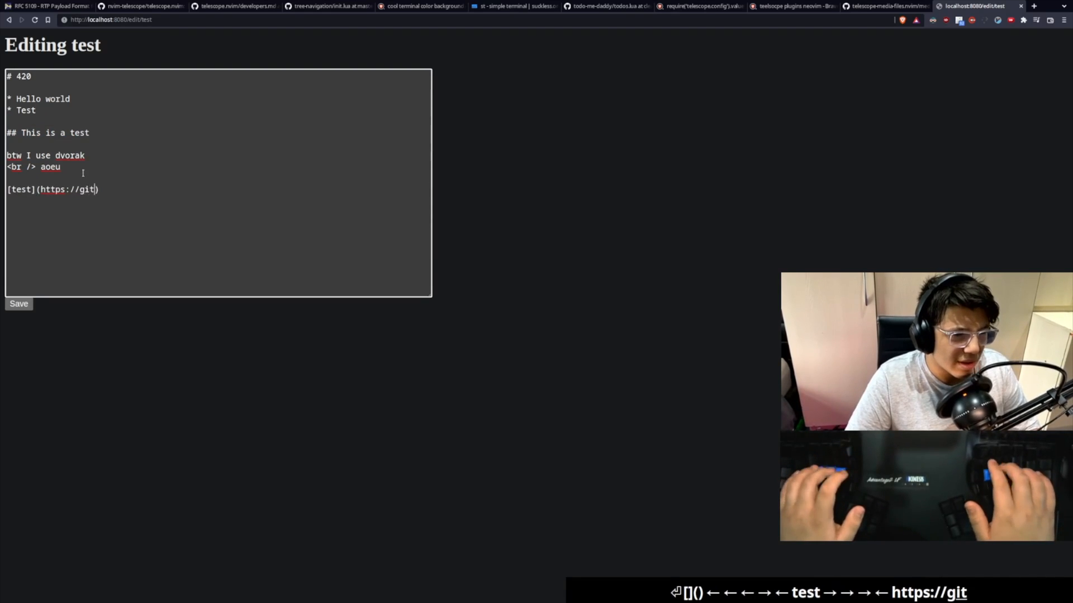
{"action": "left_click", "coordinate": [18, 304]}
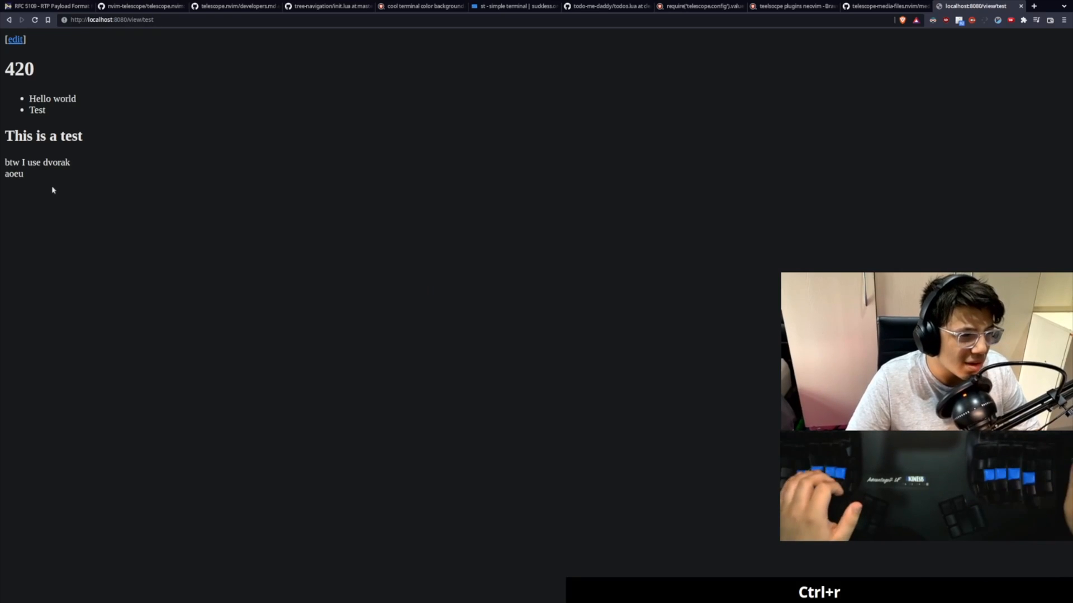
{"action": "left_click", "coordinate": [14, 39]}
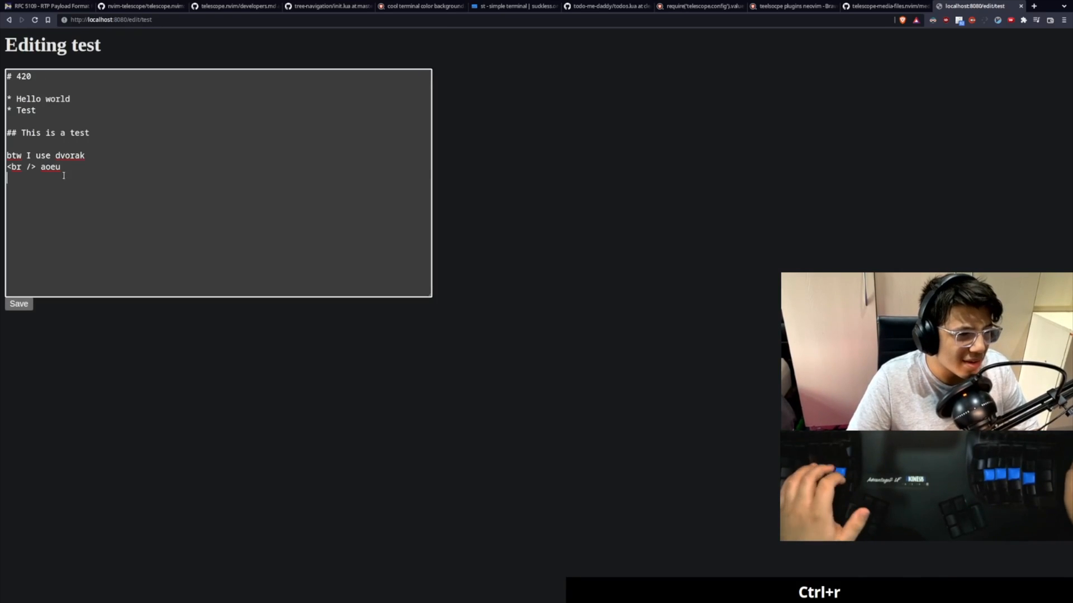
Step: Retype the github link on a new line, save again and return to the code editor
{"action": "key", "text": "alt+{"}
{"action": "type", "text": "[github](aoeu/"}
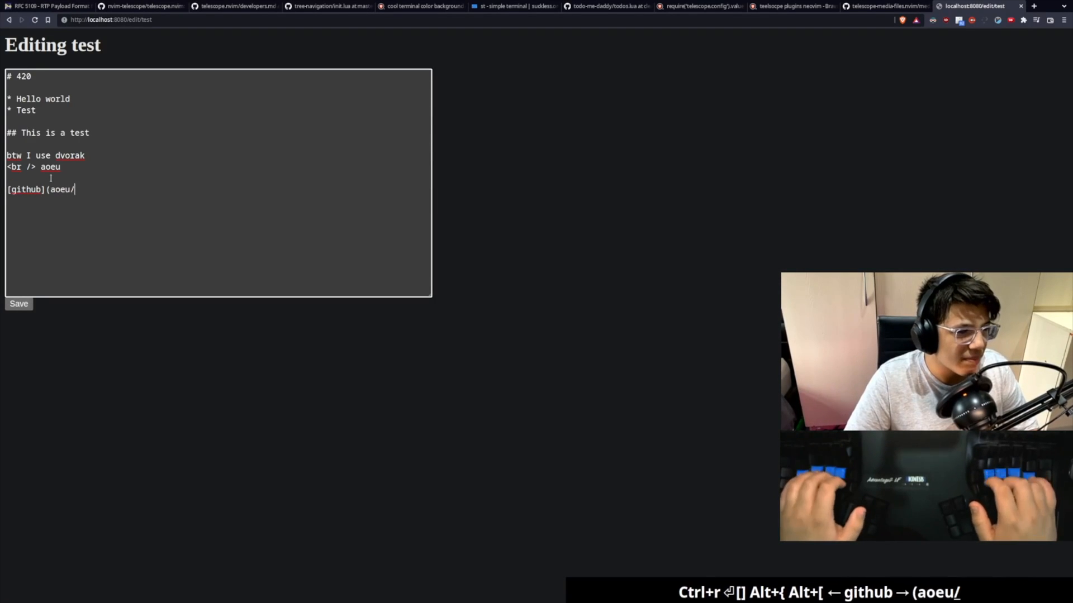
{"action": "left_click", "coordinate": [18, 304]}
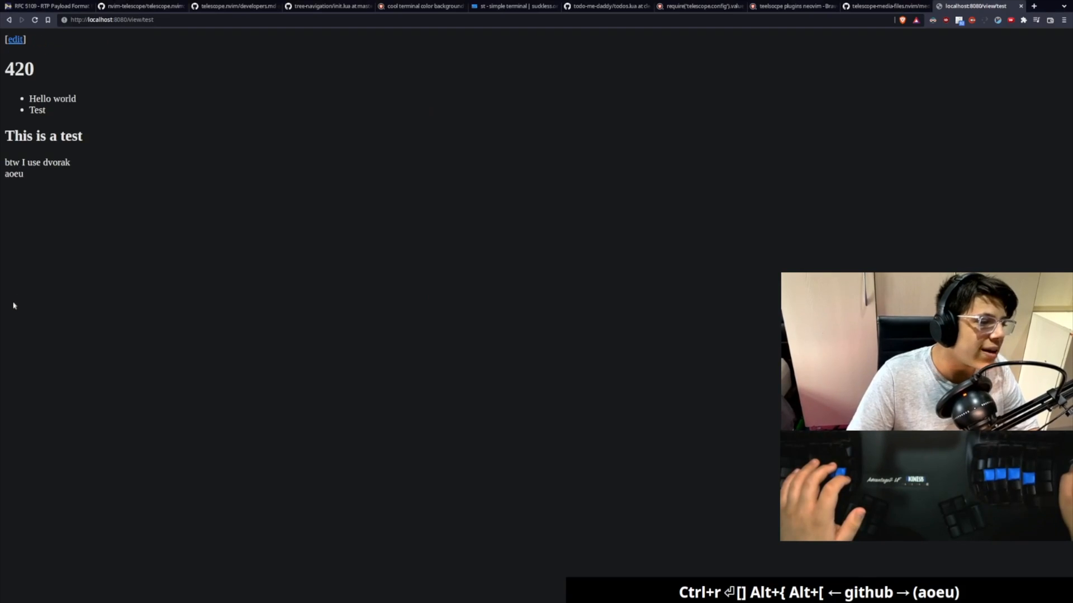
{"action": "key", "text": "alt+{"}
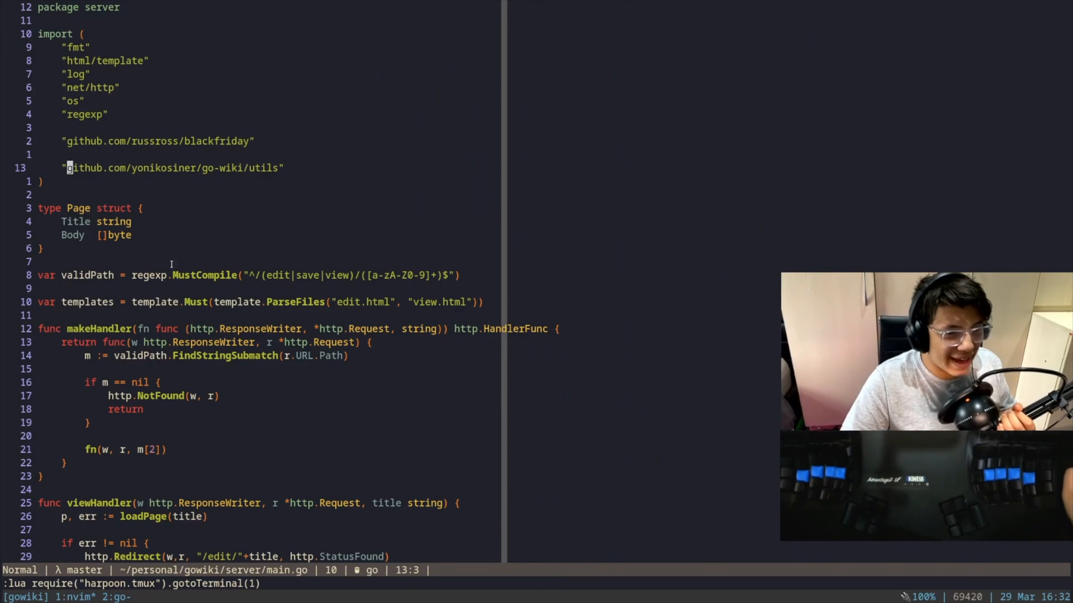
Step: Jump back with Harpoon from server/main.go to the top-level wiki.go
{"action": "key", "text": "ctrl+h"}
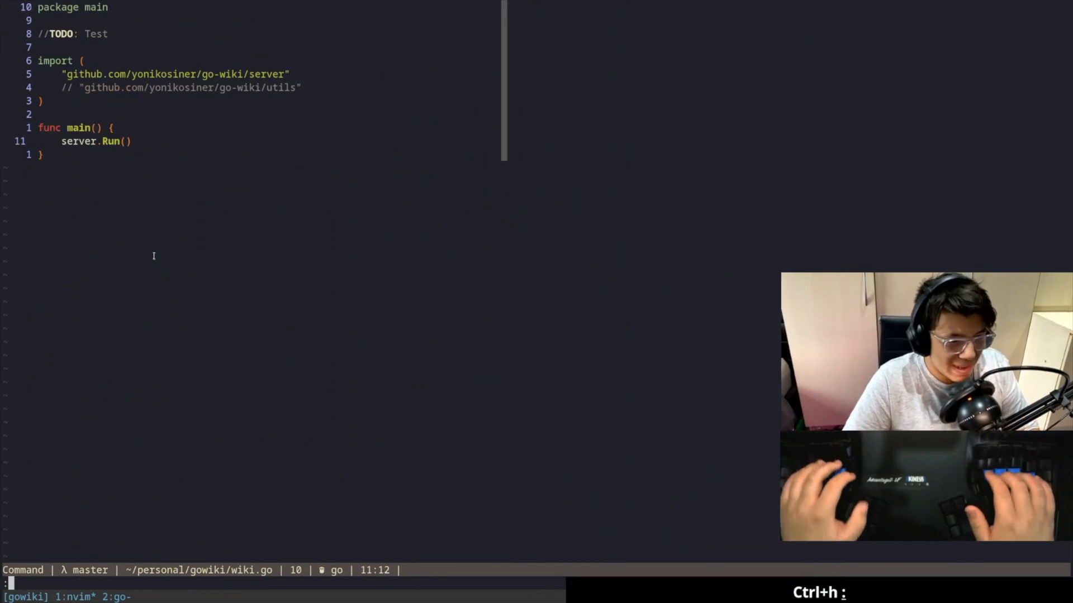